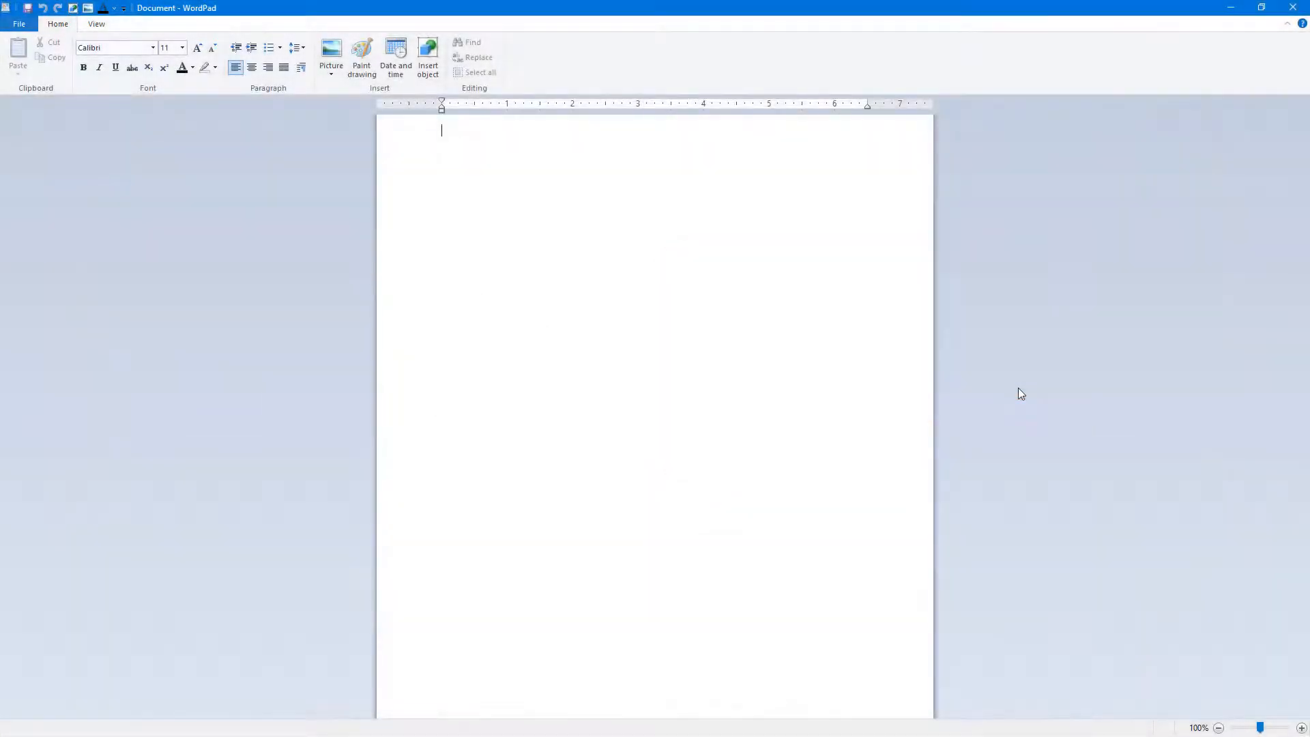
pyautogui.moveTo(574, 245)
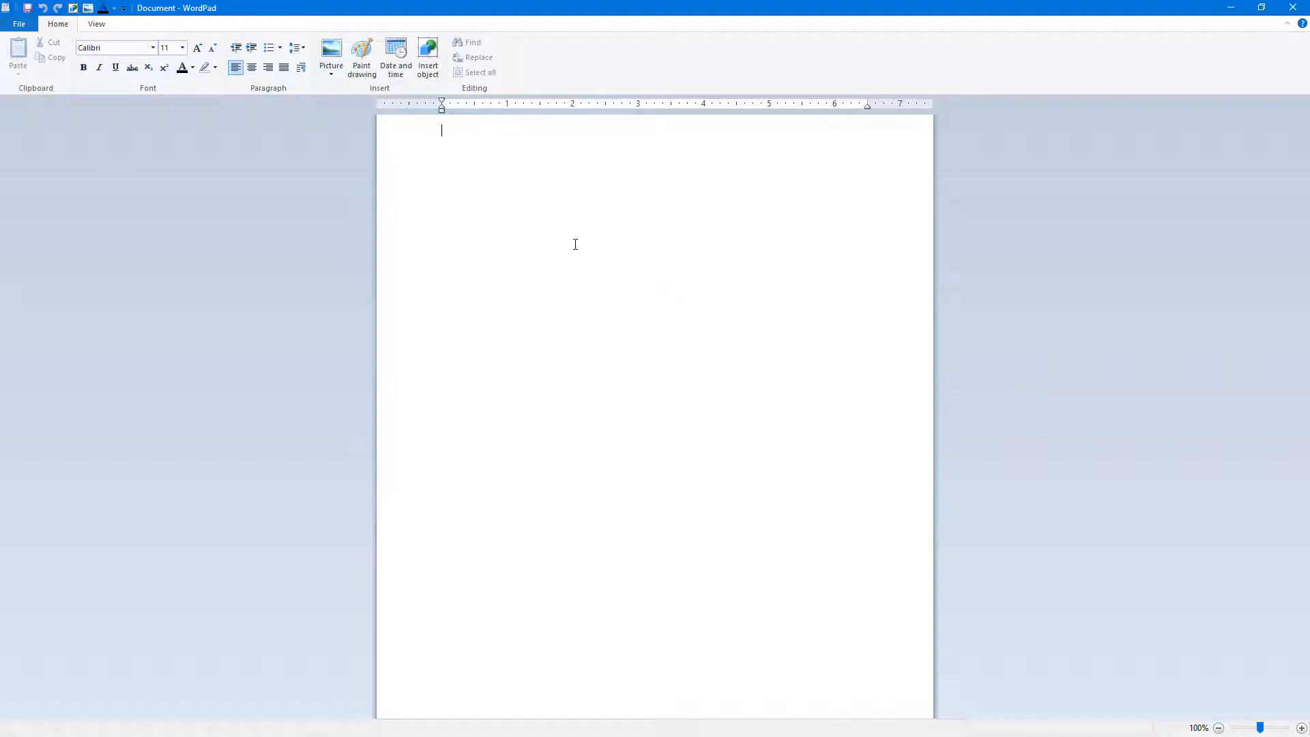
# Step: Enter the text 'Hello World' on the first line of the blank document
pyautogui.write('Helo')
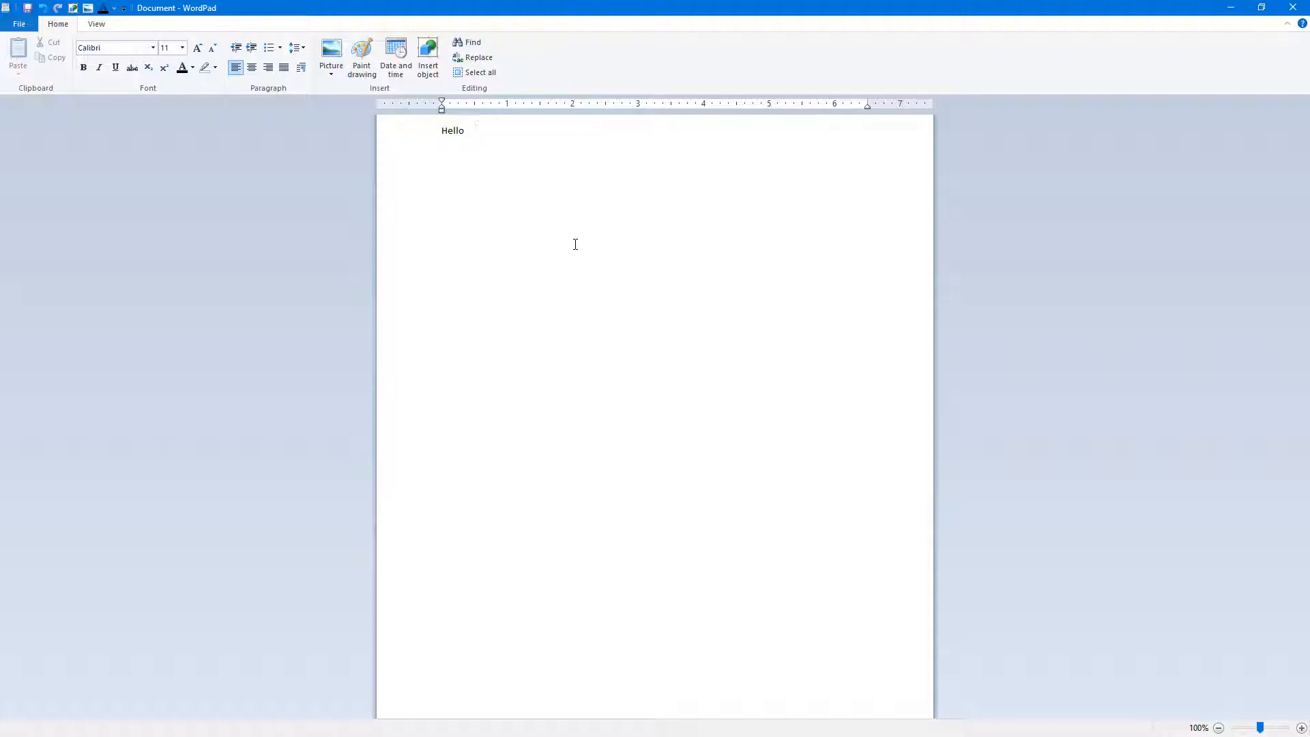
pyautogui.write('World')
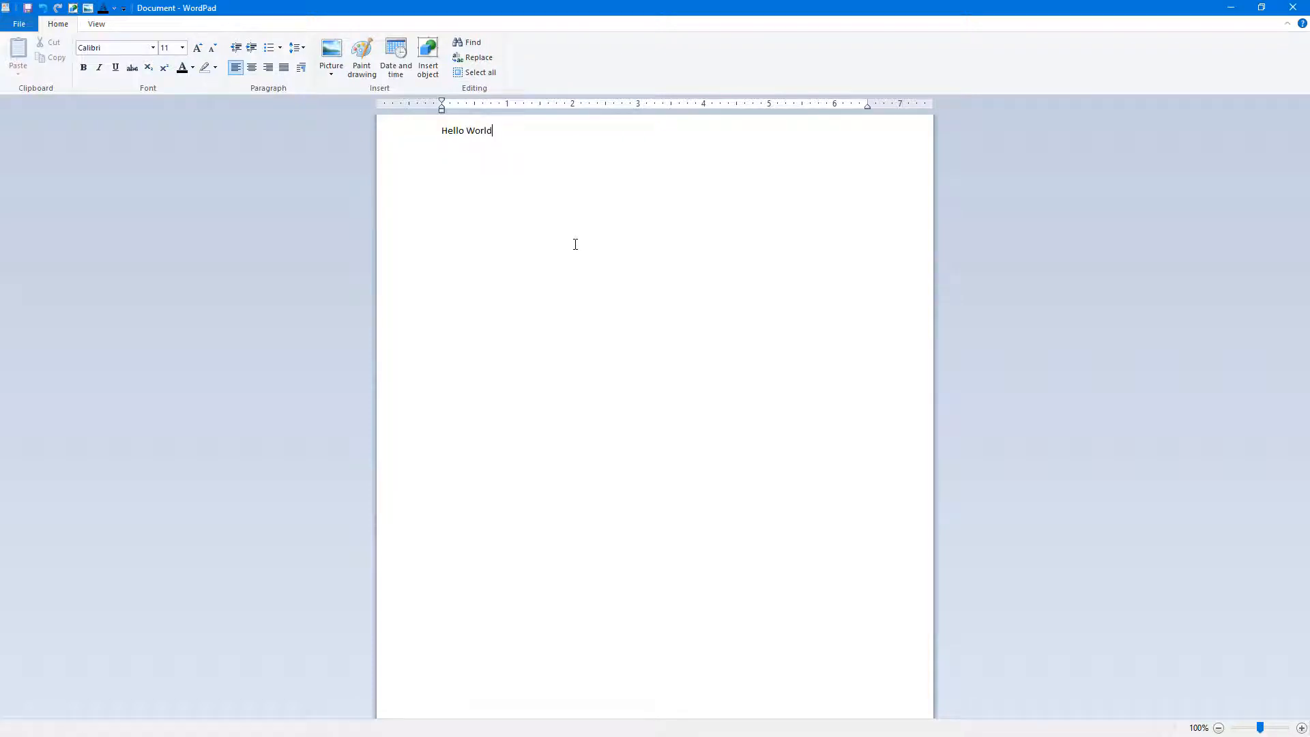
# Step: Format the selected 'Hello World' line as bold and grow it to 28 pt
pyautogui.tripleClick(466, 131)
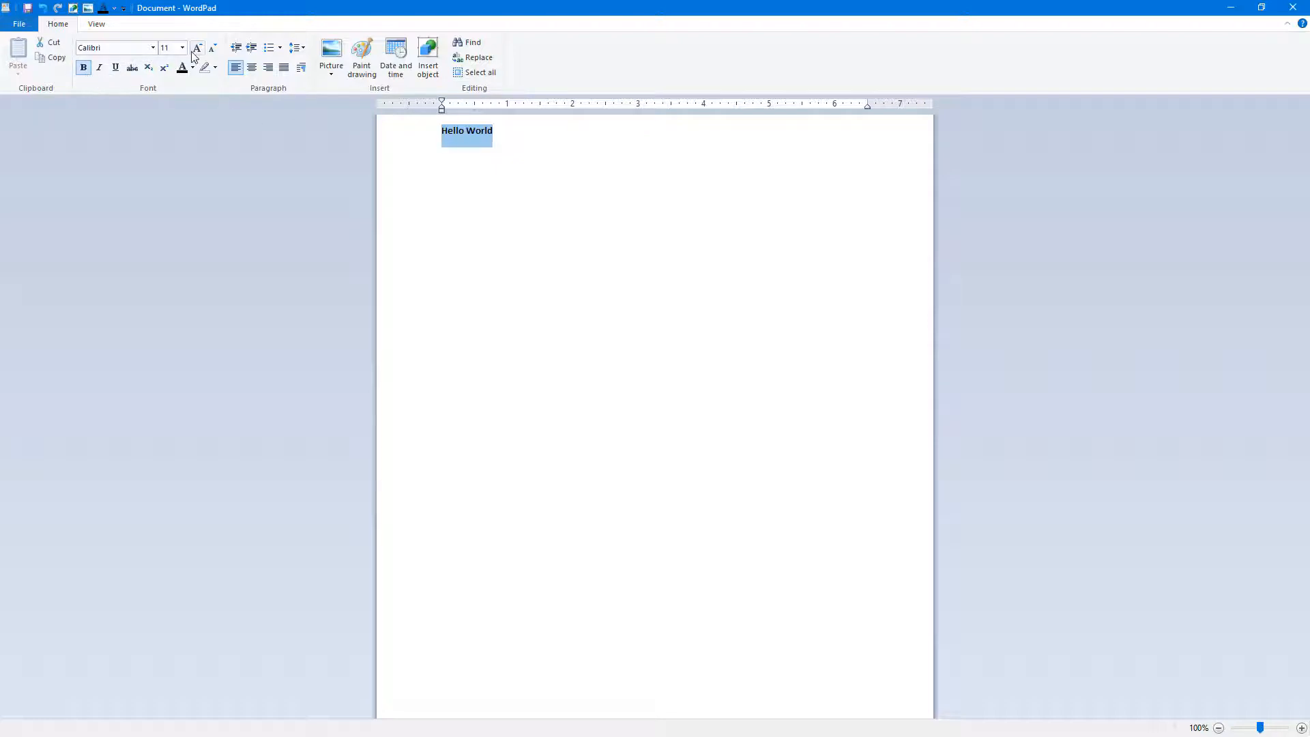
pyautogui.click(196, 48)
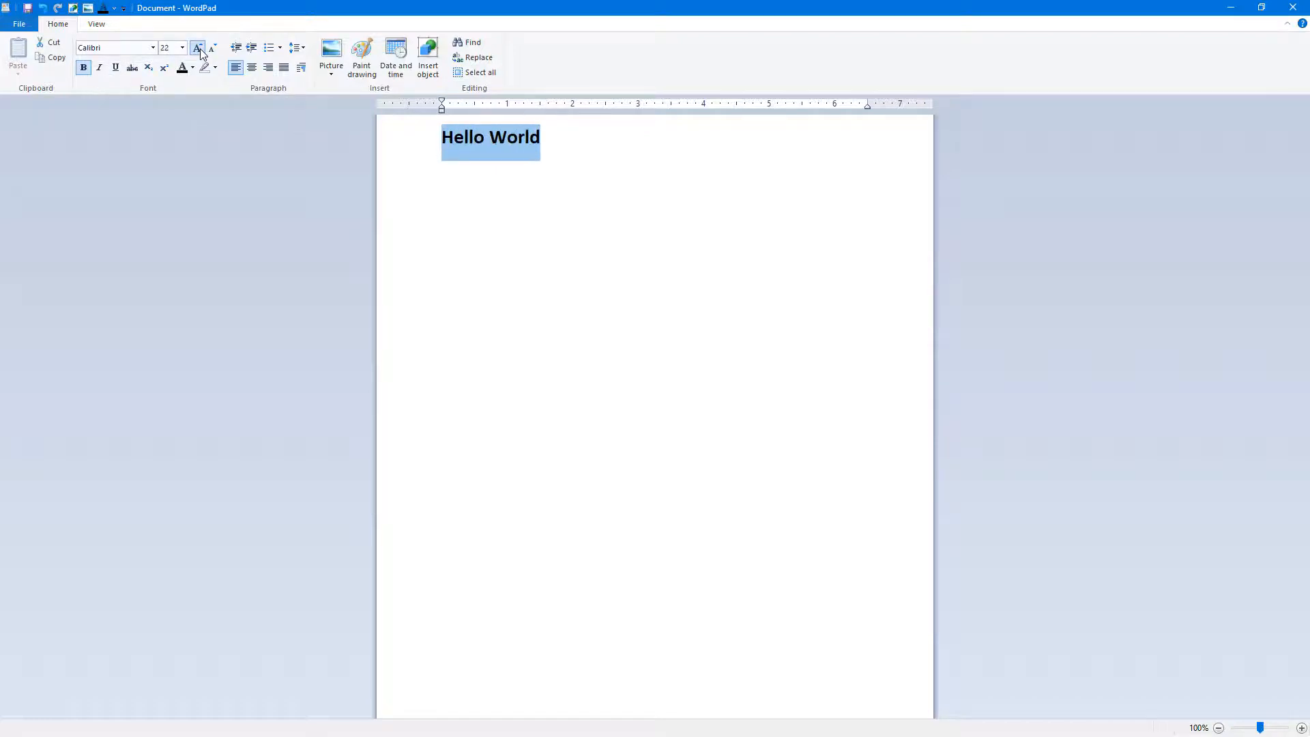
pyautogui.click(18, 23)
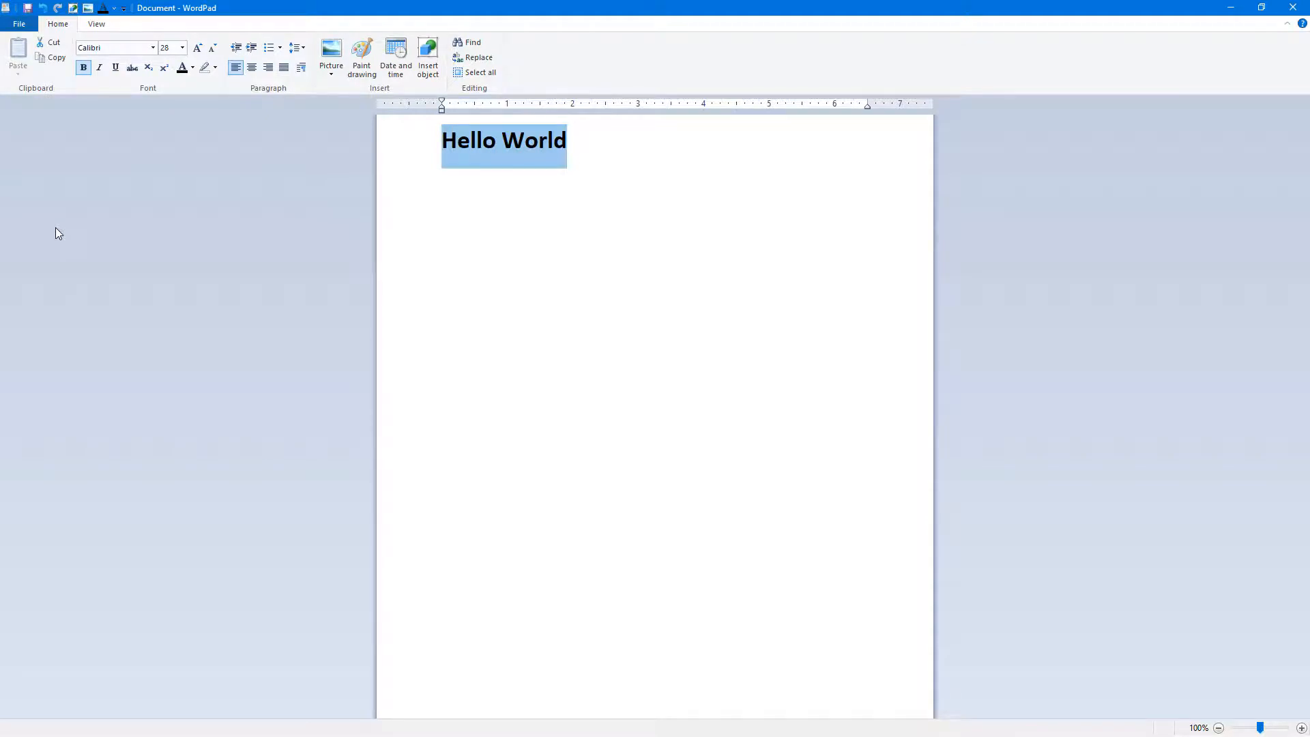
pyautogui.moveTo(339, 296)
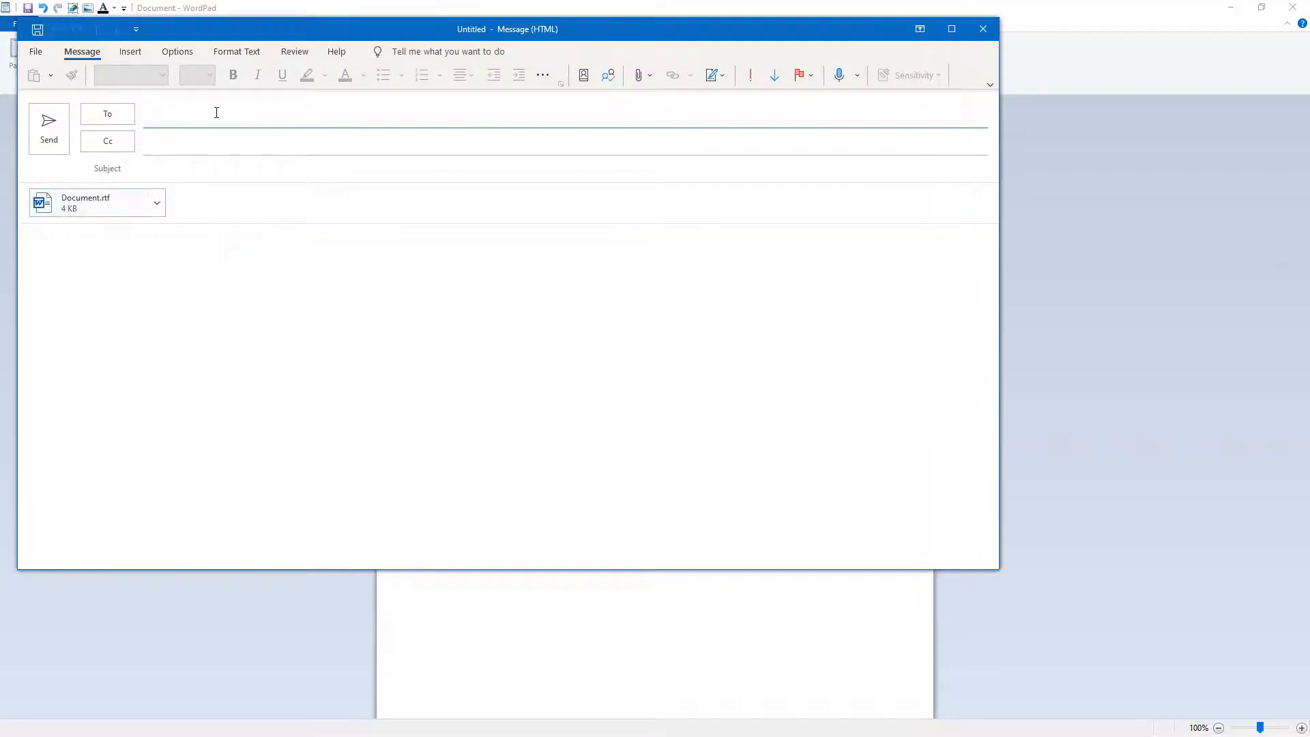
# Step: Start filling the To field of the Outlook message carrying Document.rtf
pyautogui.write('tu')
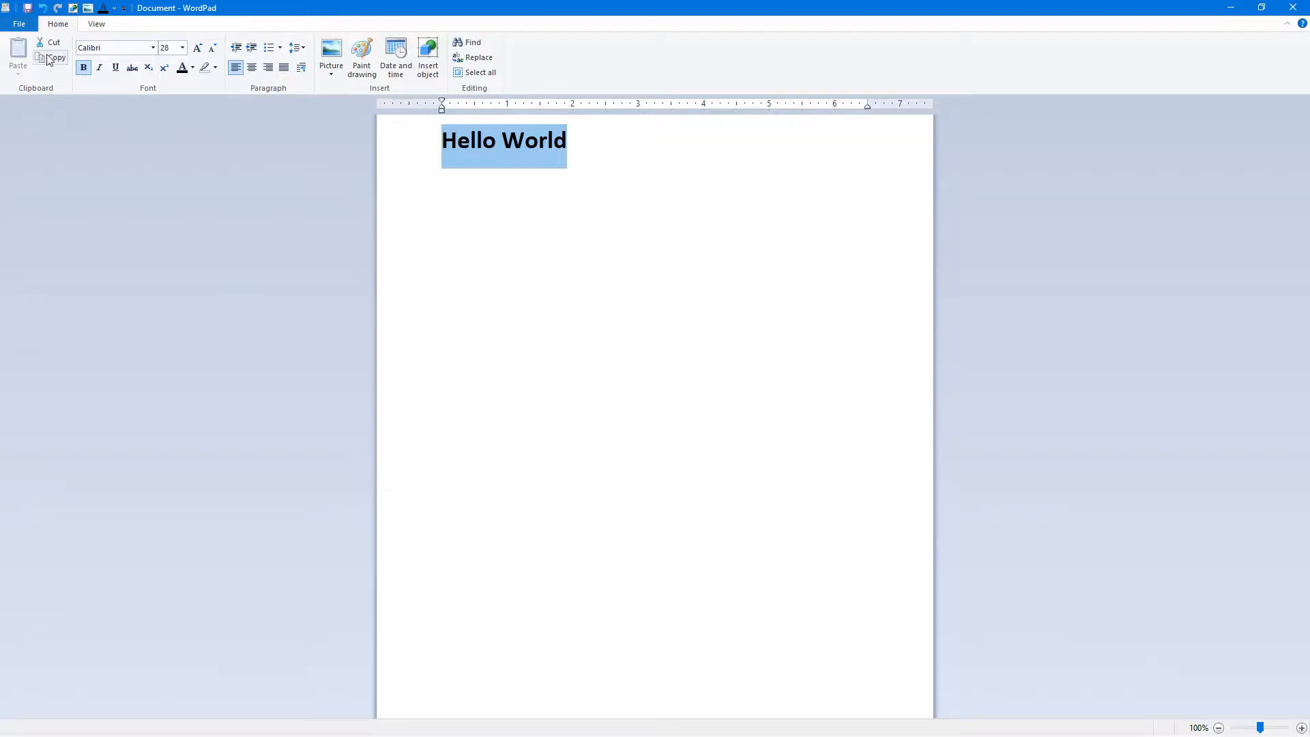
# Step: Send the document as an RTF attachment through File > Send in email
pyautogui.click(18, 24)
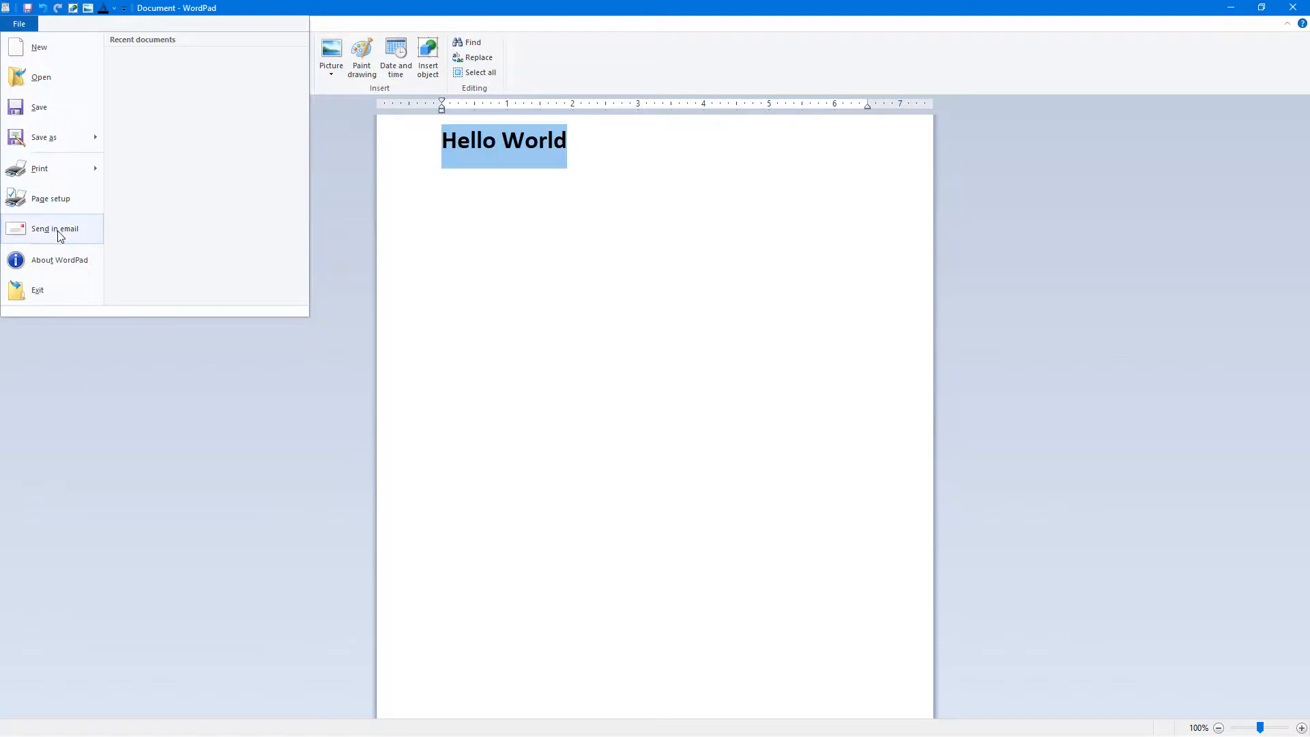
pyautogui.click(468, 243)
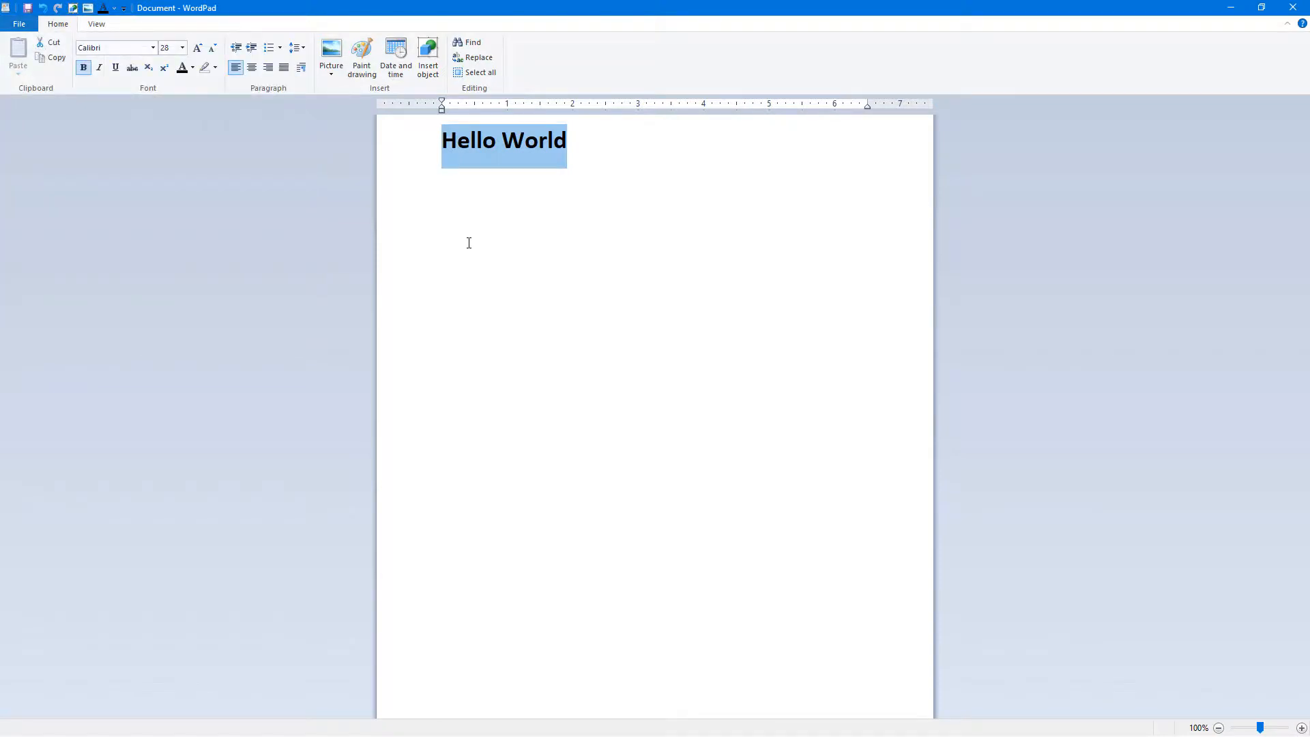